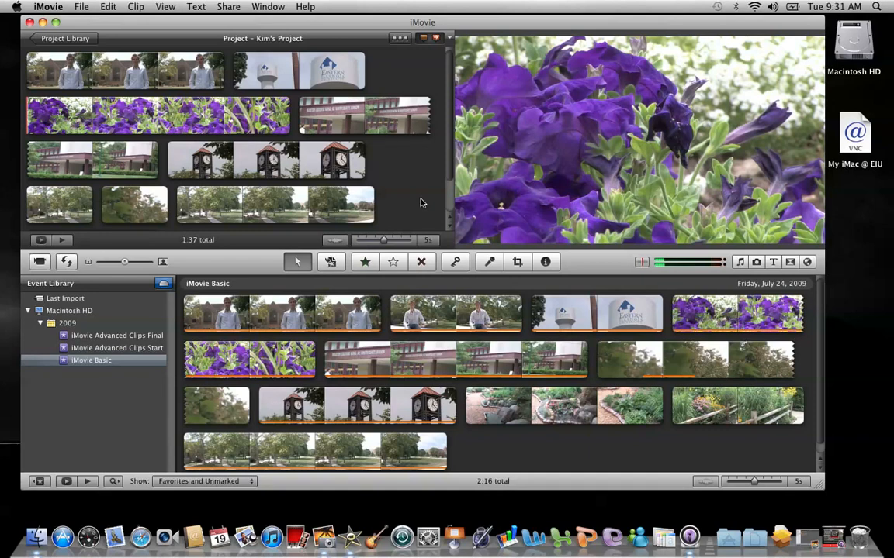
mouse_move(617, 276)
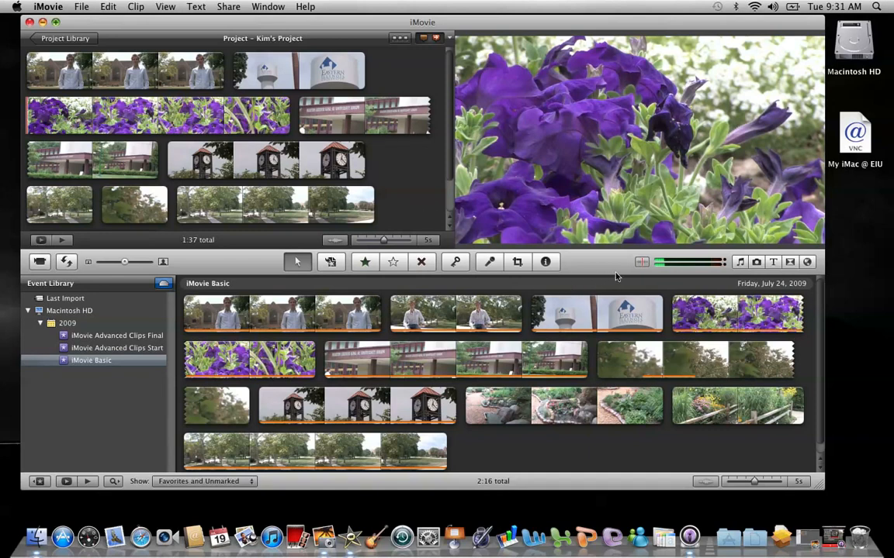
mouse_move(752, 276)
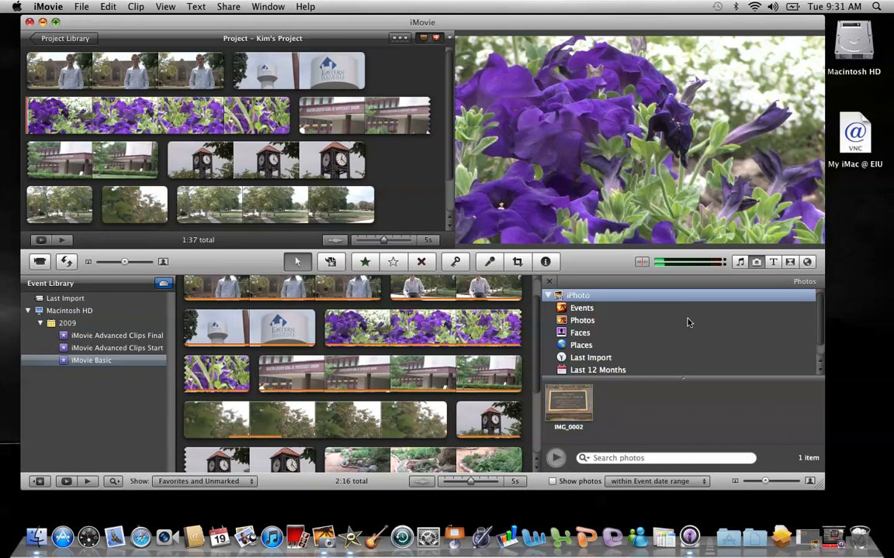
mouse_move(763, 279)
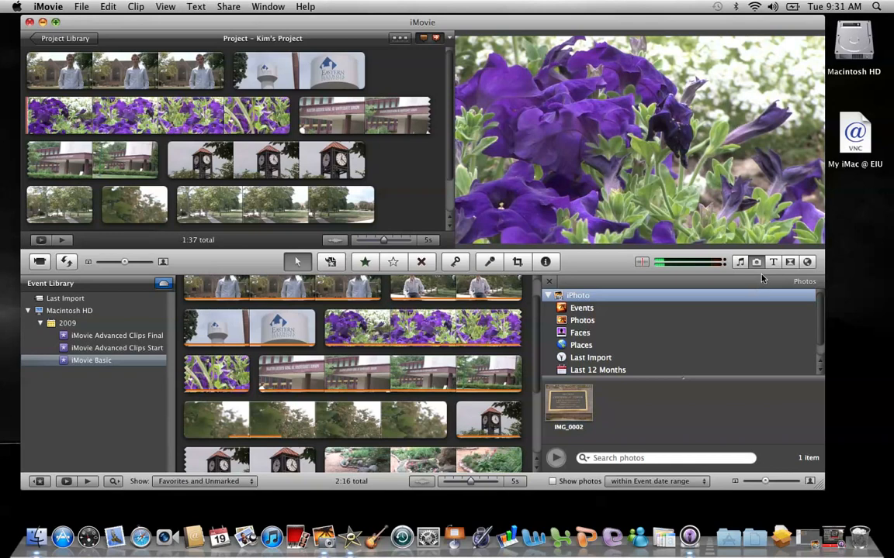
mouse_move(756, 262)
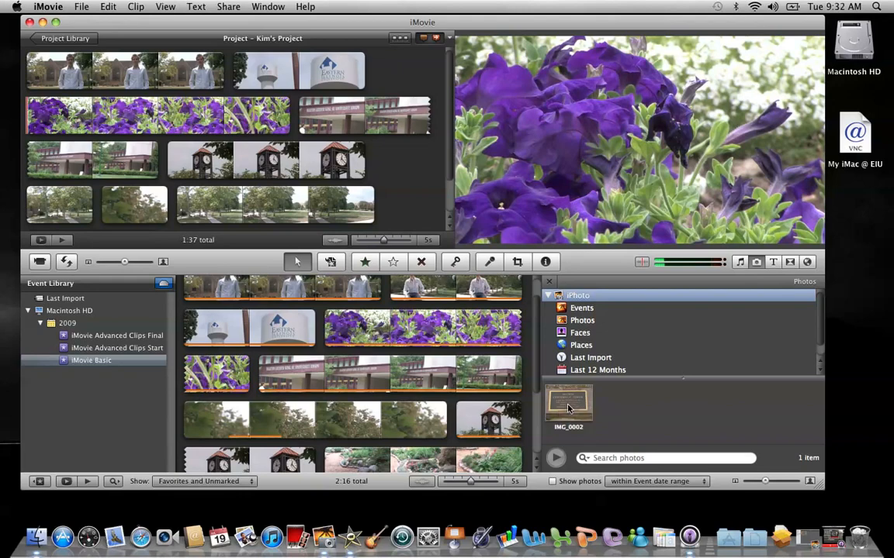
- Check the single photo in the iPhoto library, then return to the event's video clips
left_click(568, 402)
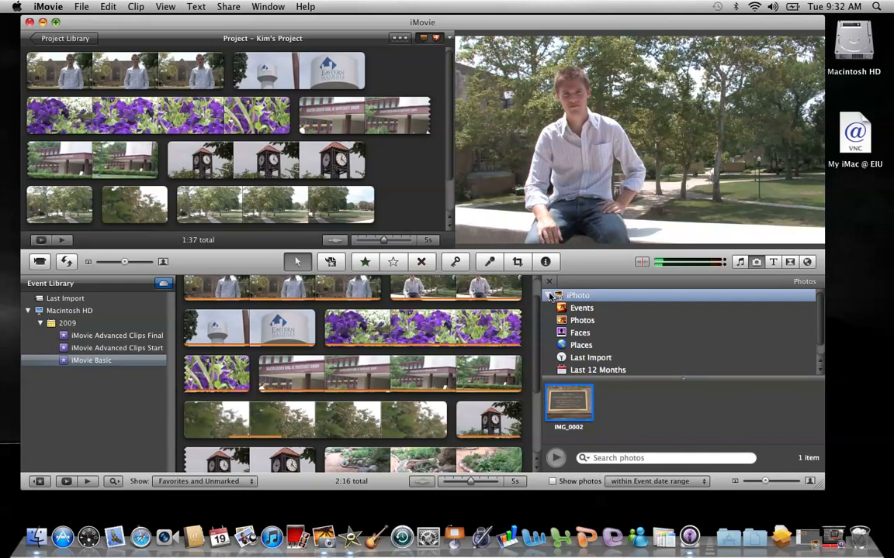
left_click(549, 281)
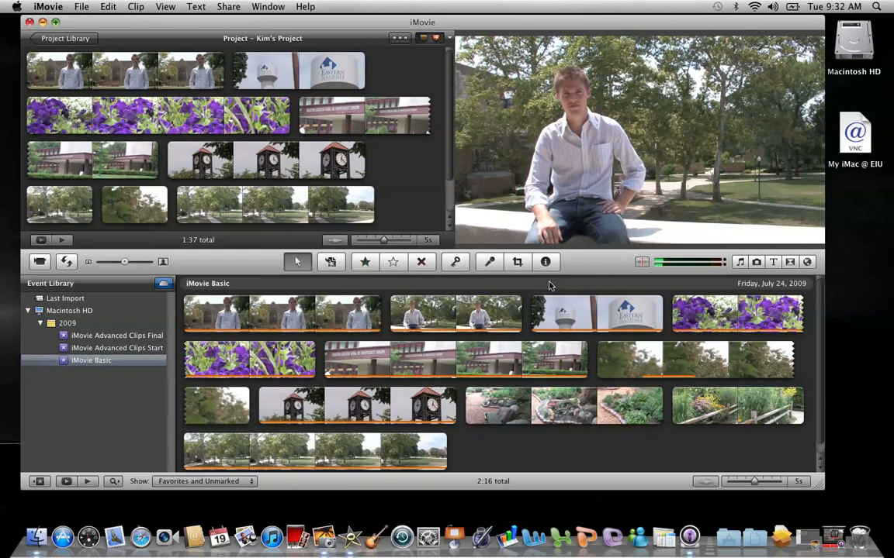
mouse_move(549, 285)
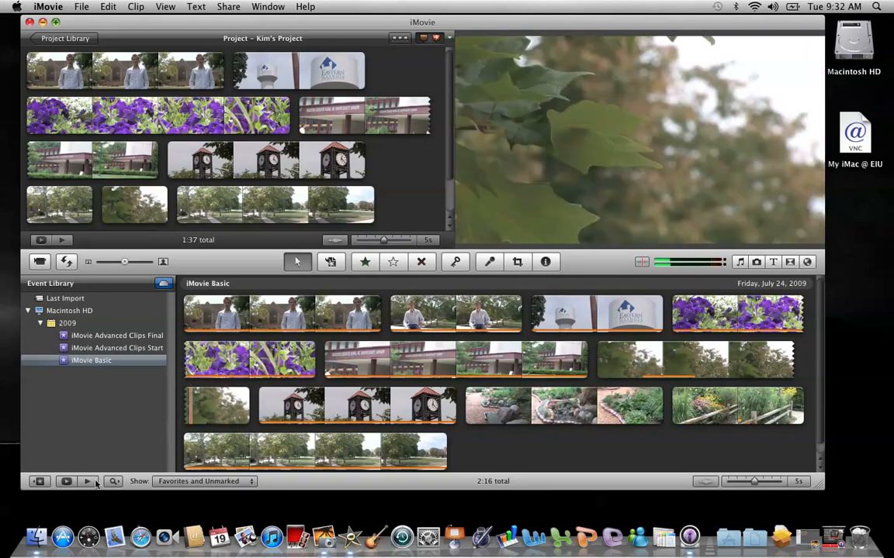
mouse_move(37, 537)
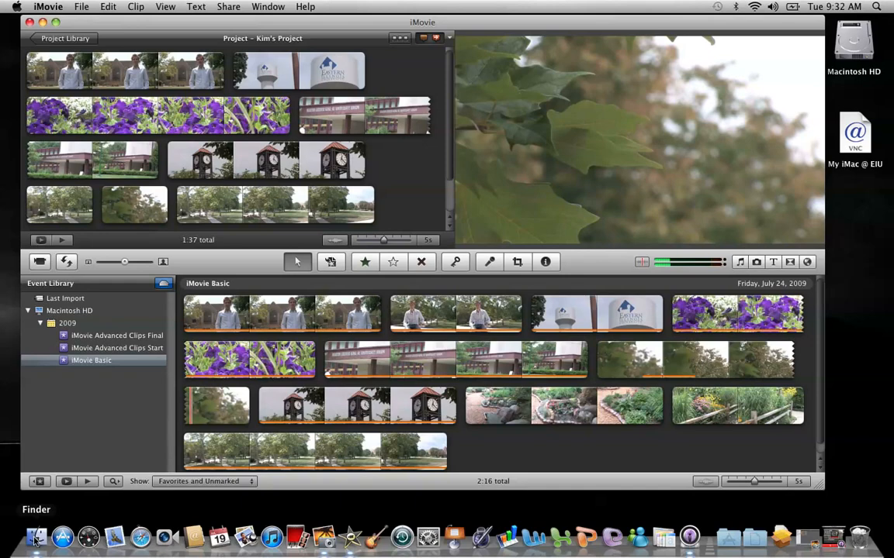
- In Finder, browse Macintosh HD > Users > home folder > Pictures and preview IMG_0002.JPG
left_click(37, 537)
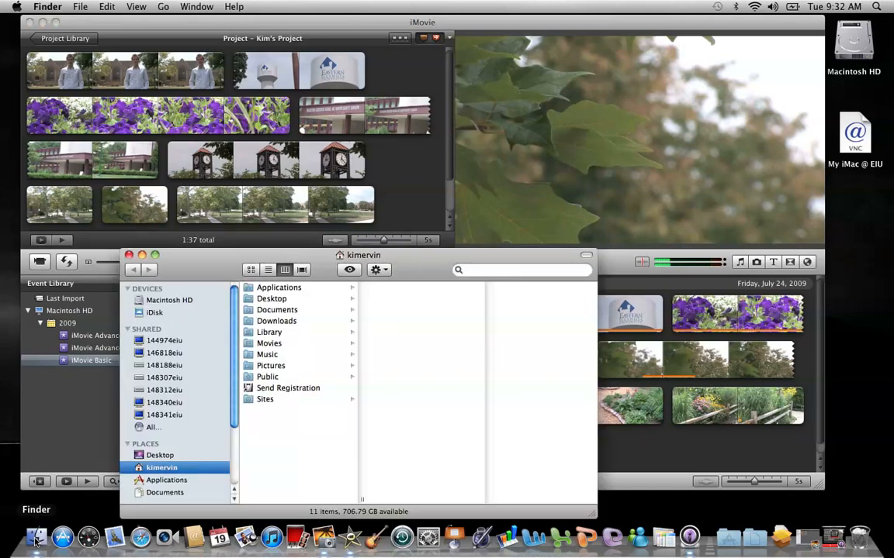
mouse_move(152, 424)
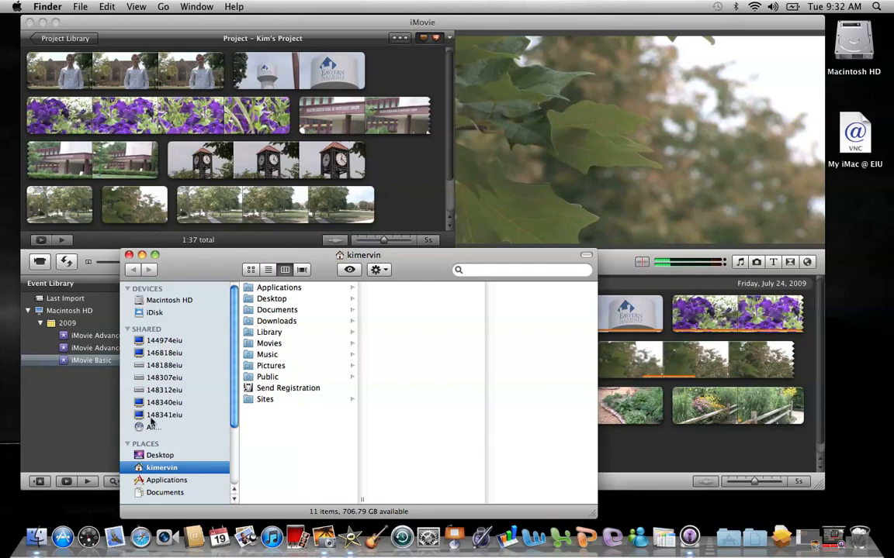
left_click_drag(363, 254, 377, 165)
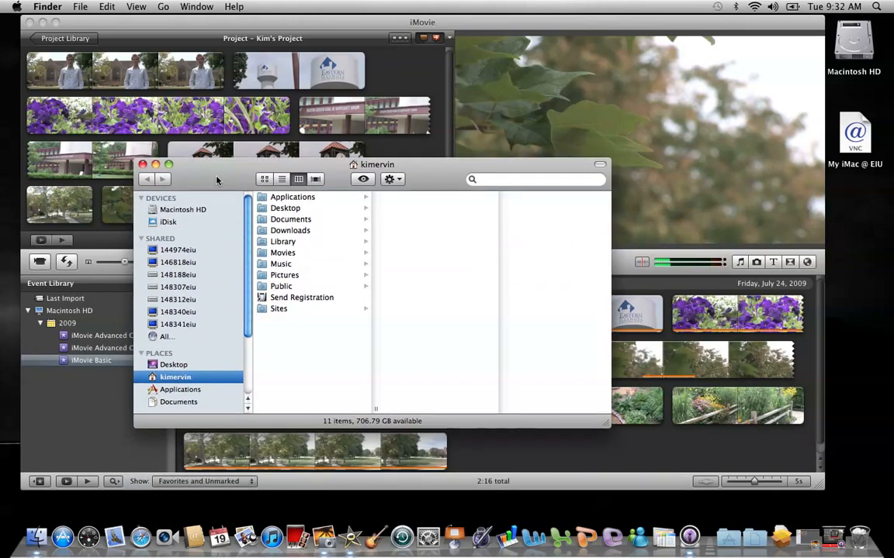
mouse_move(225, 303)
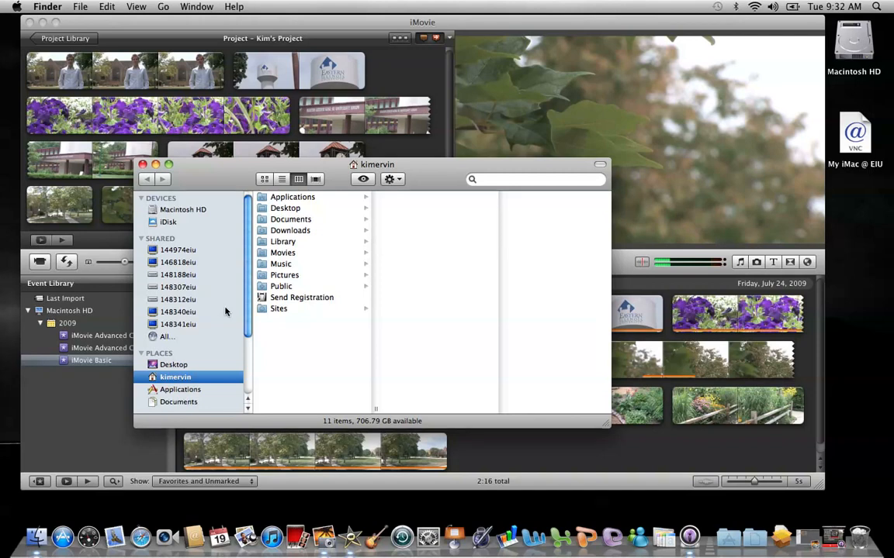
mouse_move(192, 236)
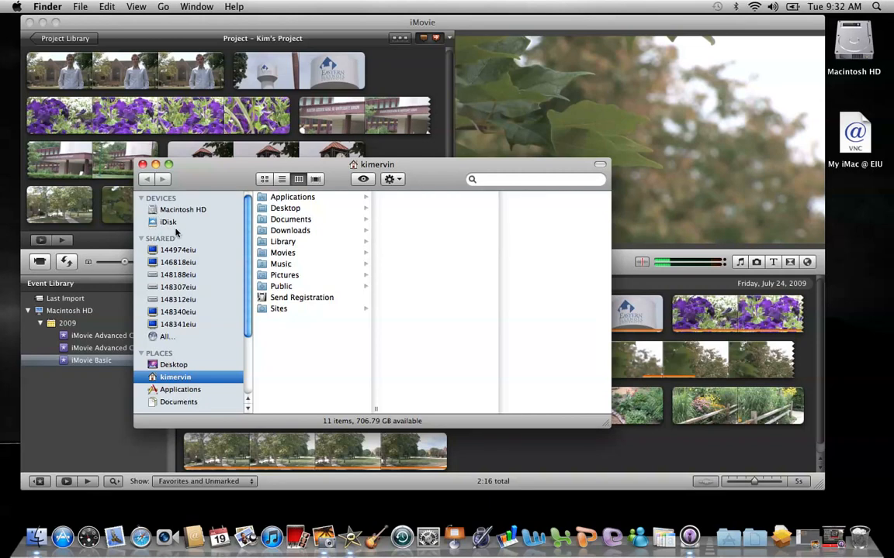
mouse_move(183, 217)
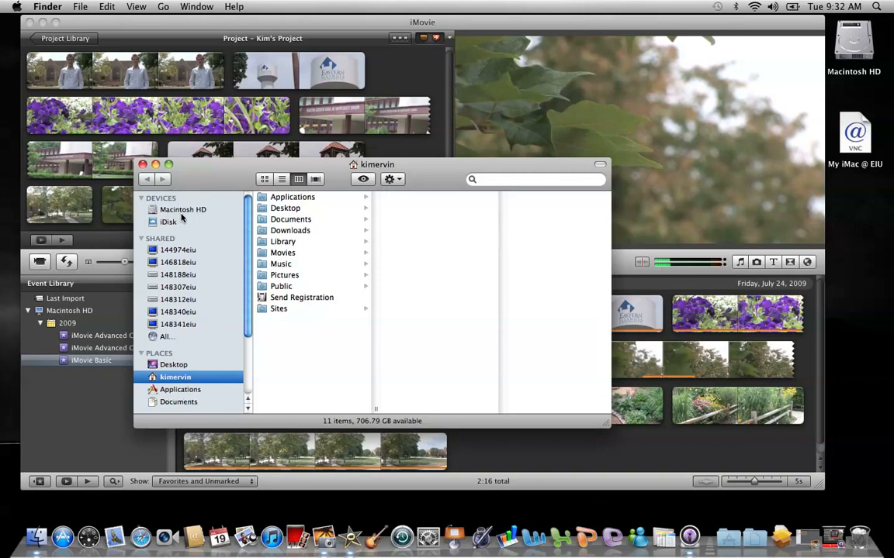
left_click(186, 209)
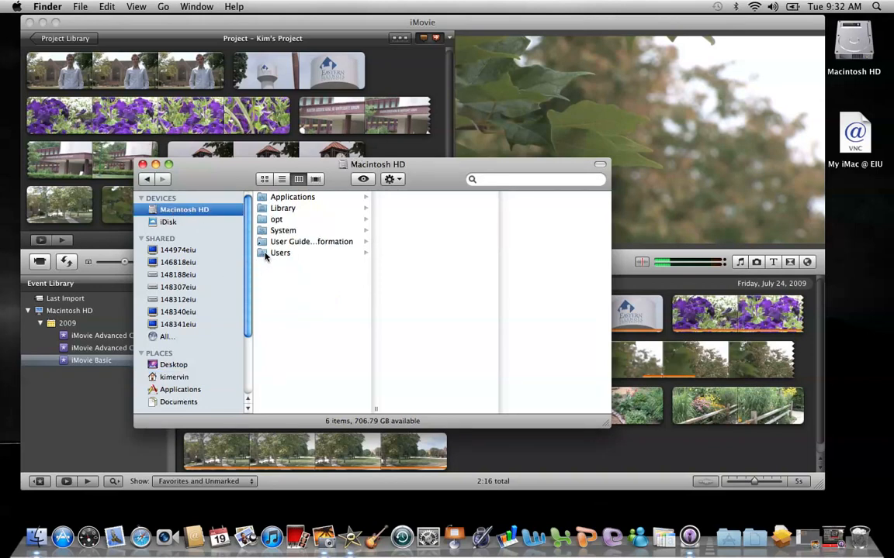
left_click(279, 253)
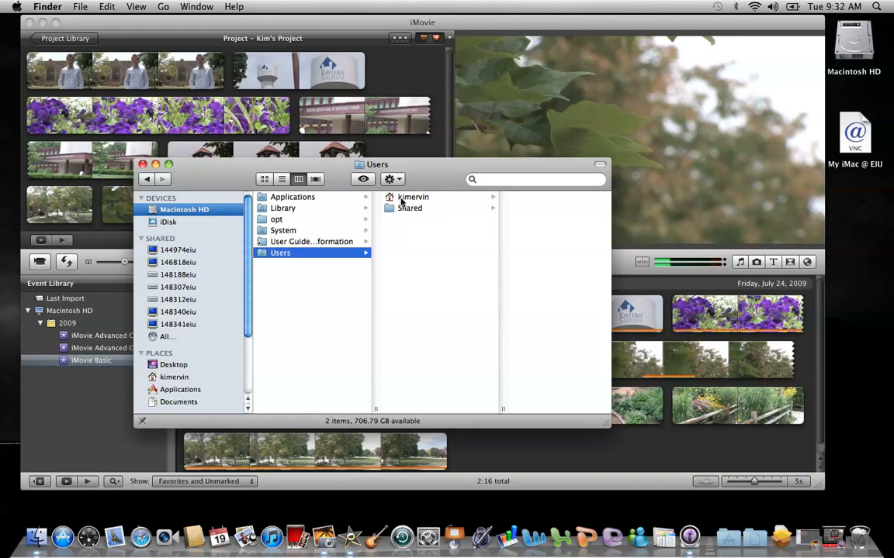
left_click(413, 195)
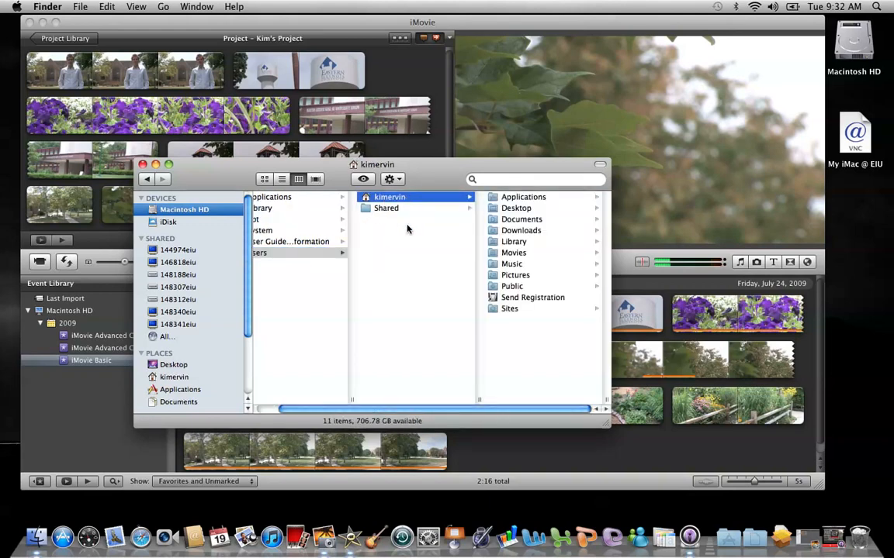
mouse_move(503, 286)
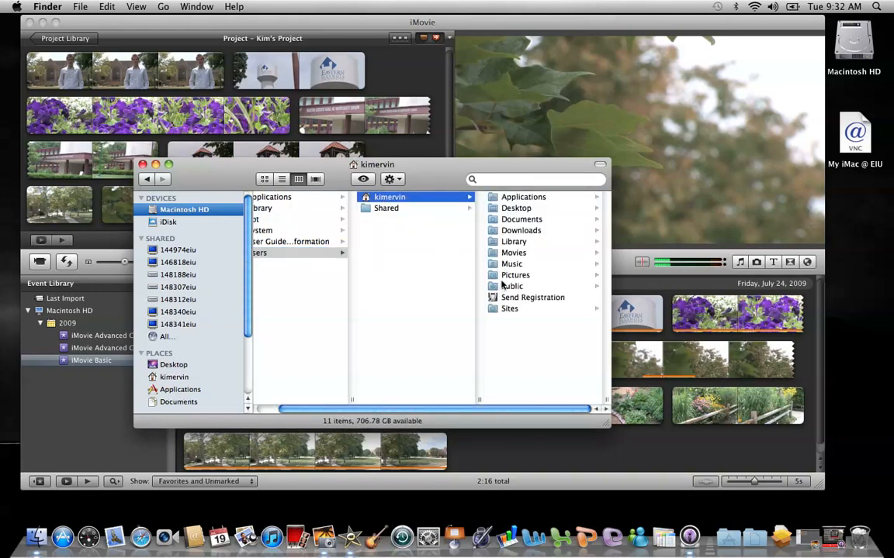
mouse_move(395, 230)
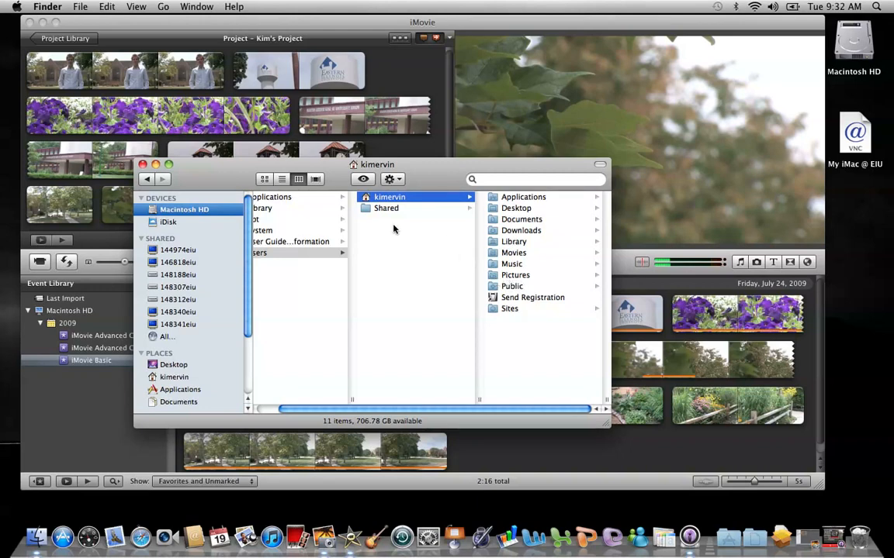
mouse_move(515, 287)
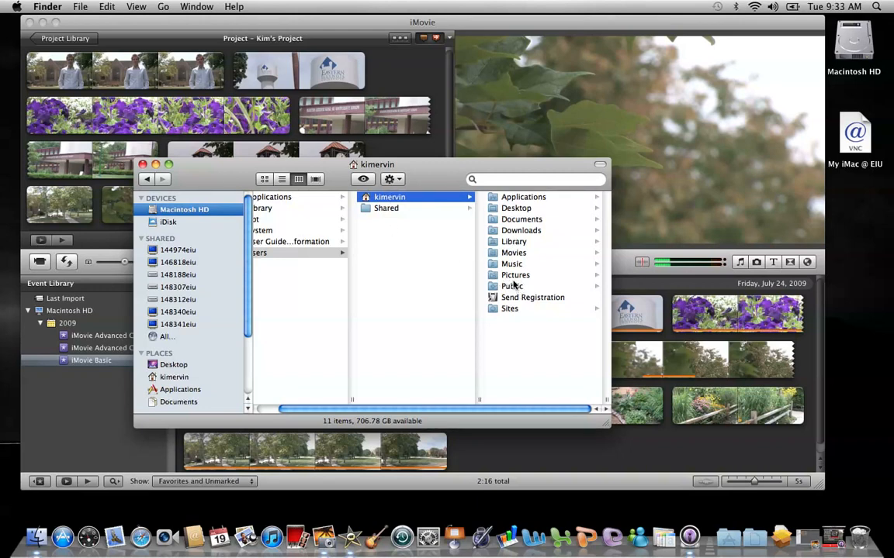
left_click(515, 274)
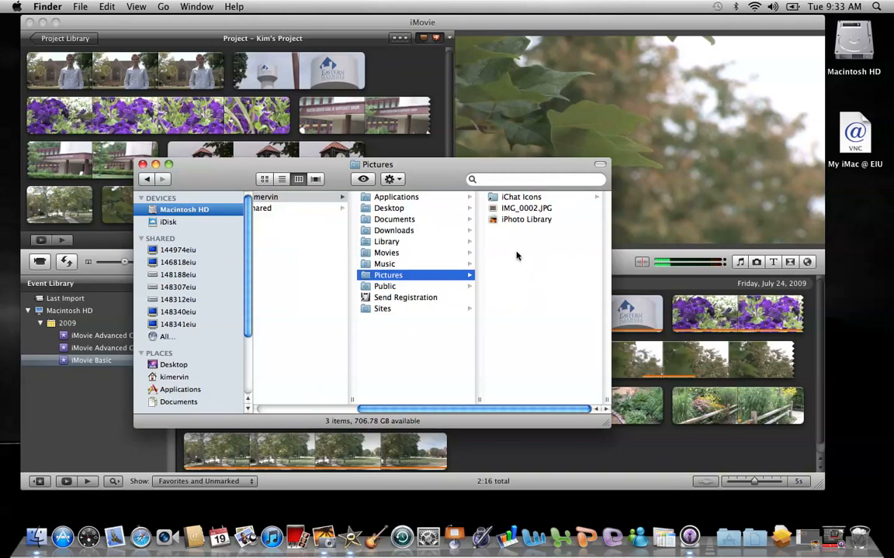
left_click(526, 208)
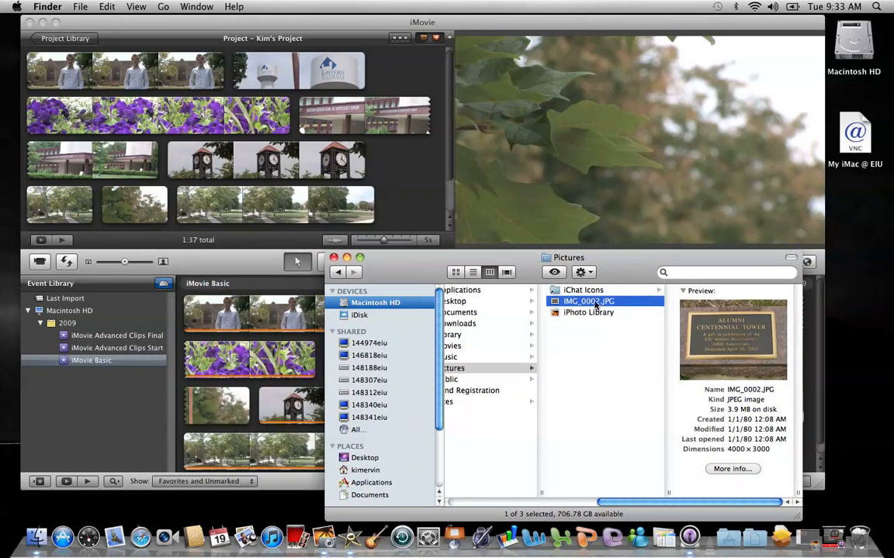
mouse_move(223, 205)
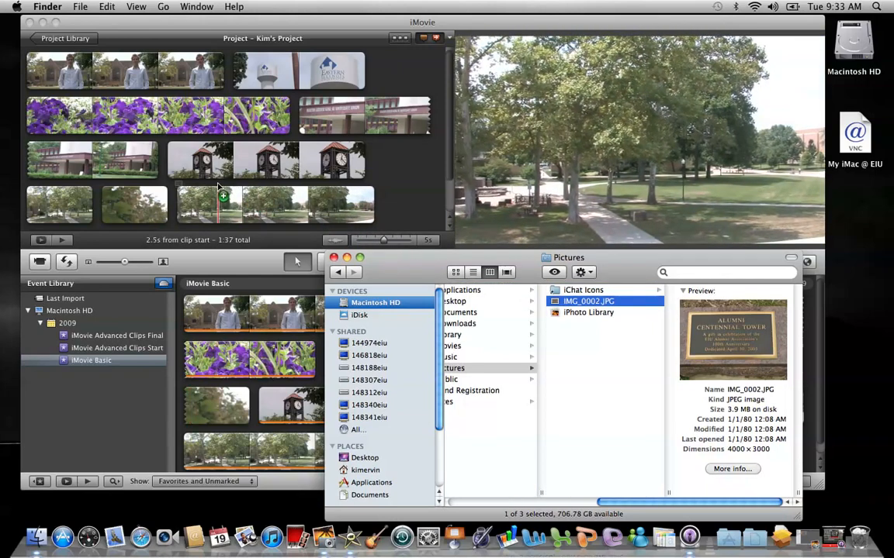
mouse_move(177, 184)
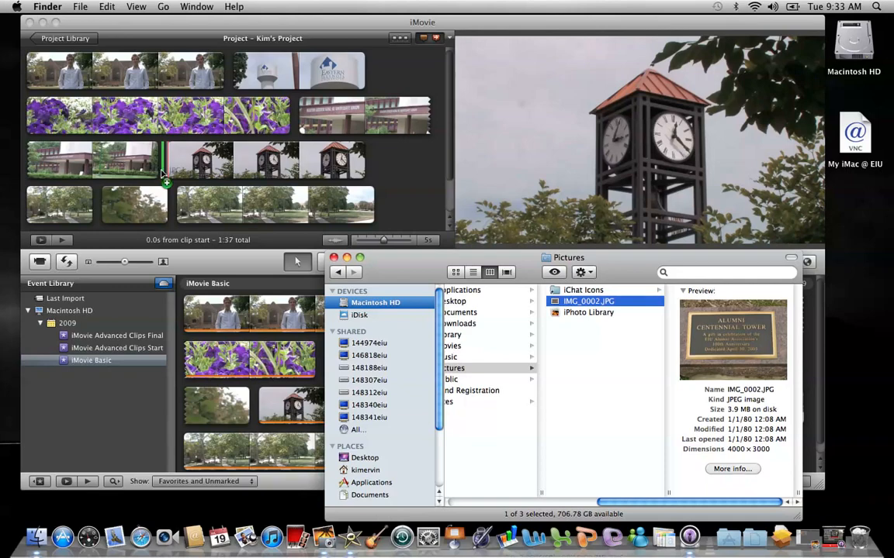
- Drop IMG_0002.JPG into Kim's Project between the building and clock tower clips
left_click(189, 159)
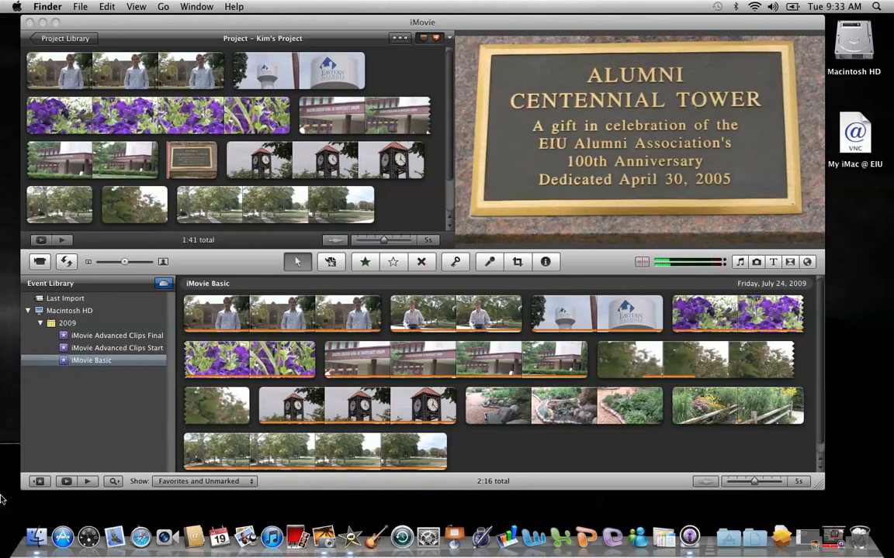
mouse_move(138, 180)
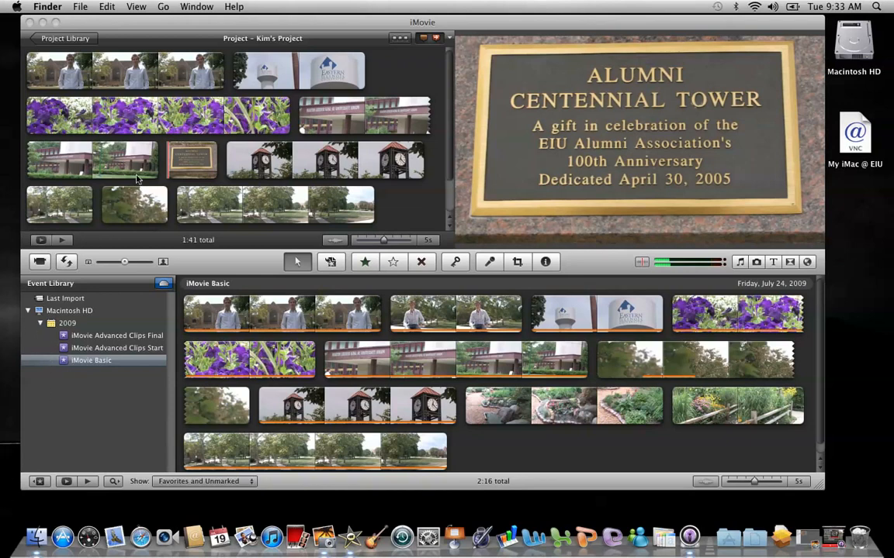
mouse_move(139, 173)
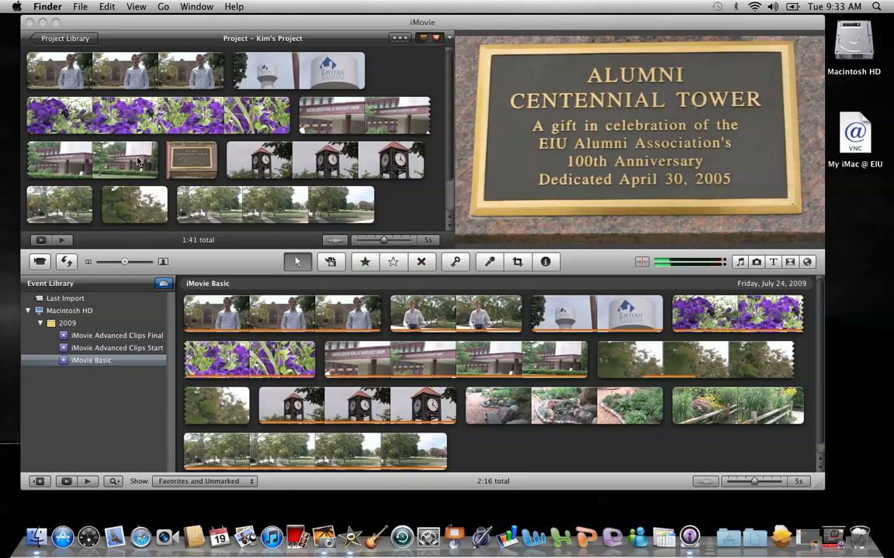
left_click(127, 159)
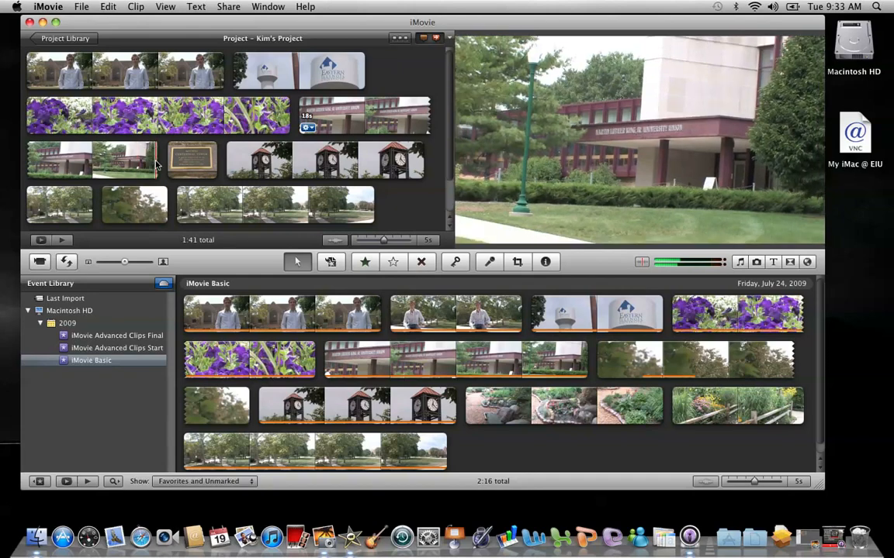
- Choose Cropping, Ken Burns & Rotation from the plaque clip's action gear
left_click(193, 160)
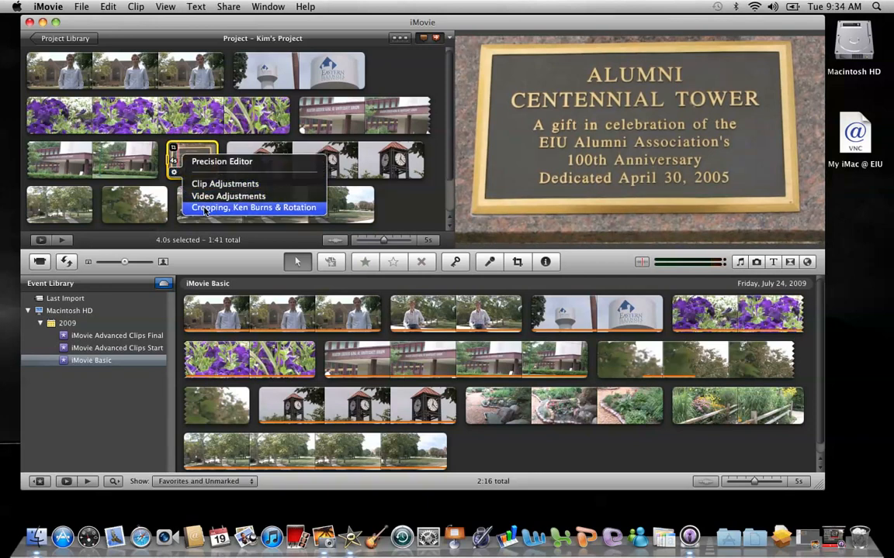
mouse_move(518, 262)
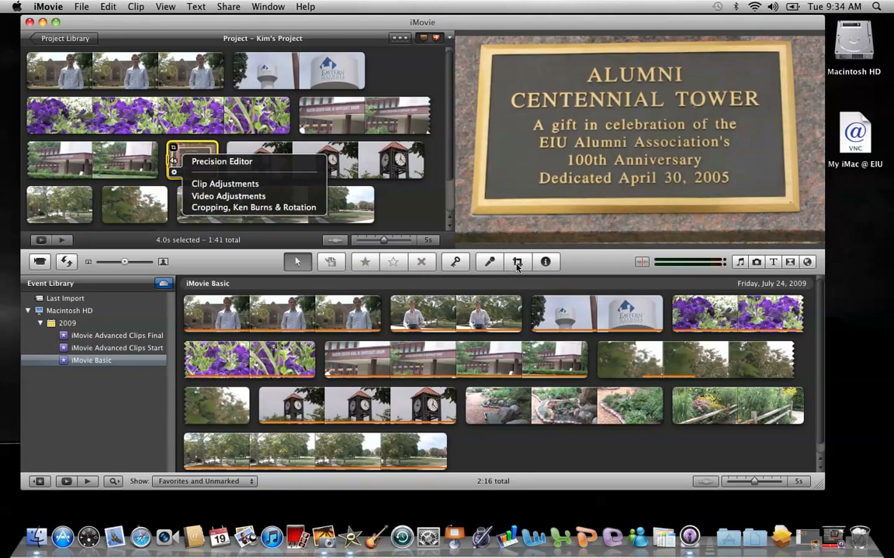
mouse_move(255, 207)
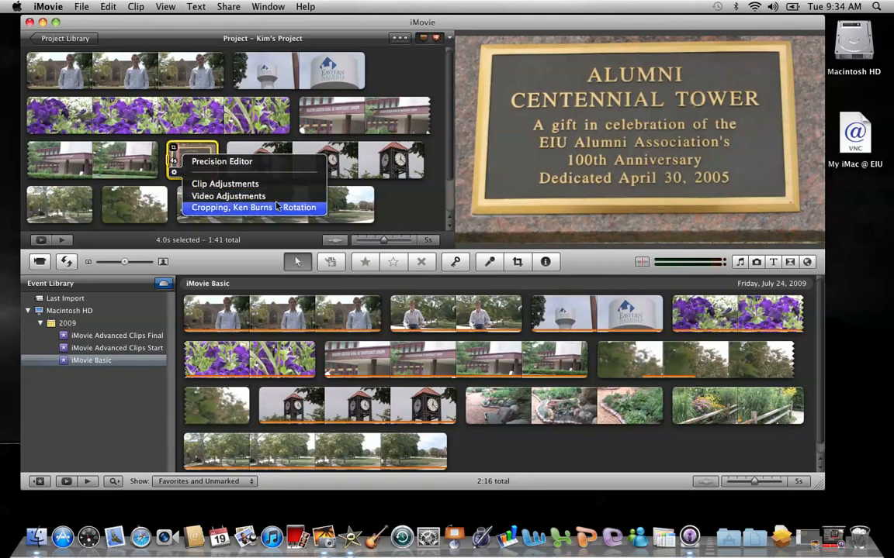
left_click(255, 208)
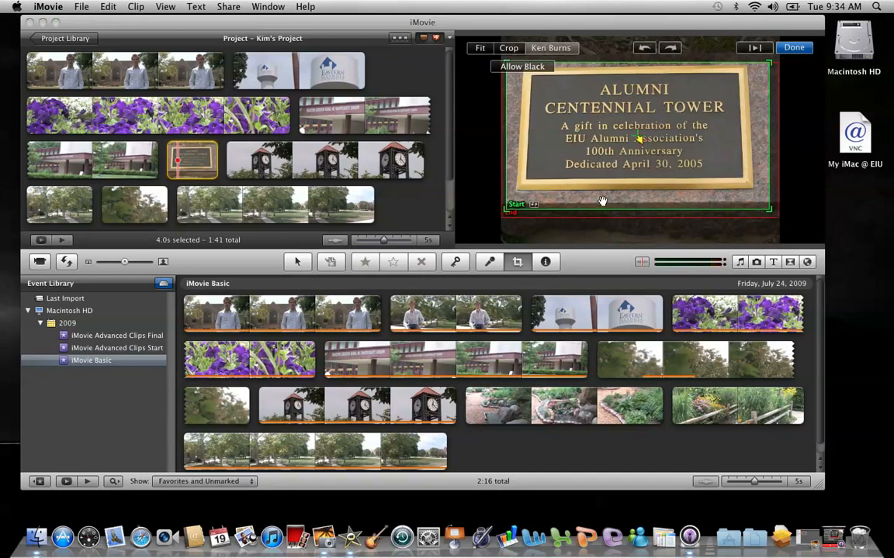
mouse_move(567, 186)
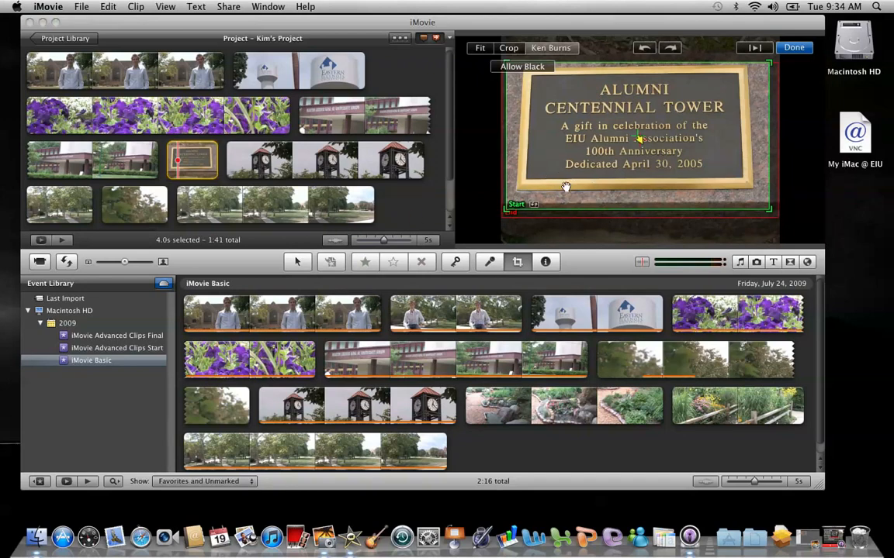
mouse_move(505, 135)
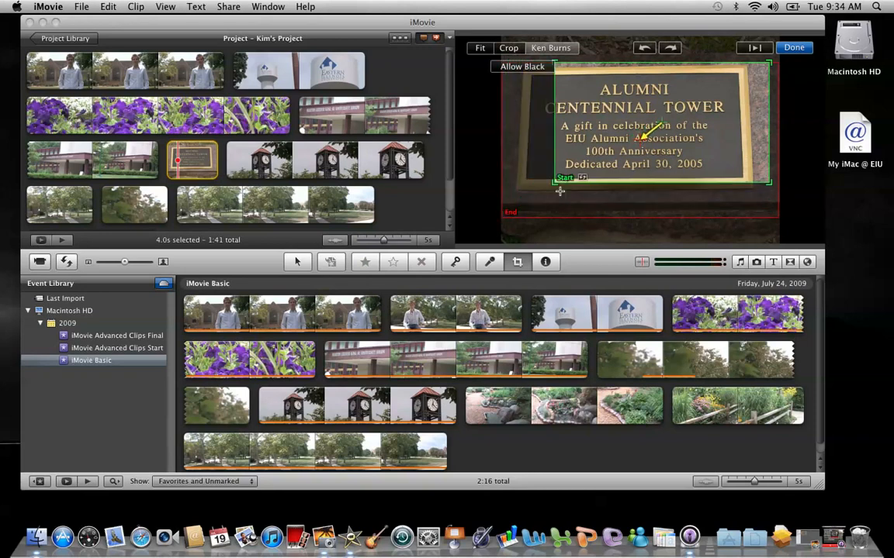
- Shrink the Ken Burns End frame onto the ALUMNI CENTENNIAL TOWER heading and preview it
left_click_drag(565, 177, 624, 143)
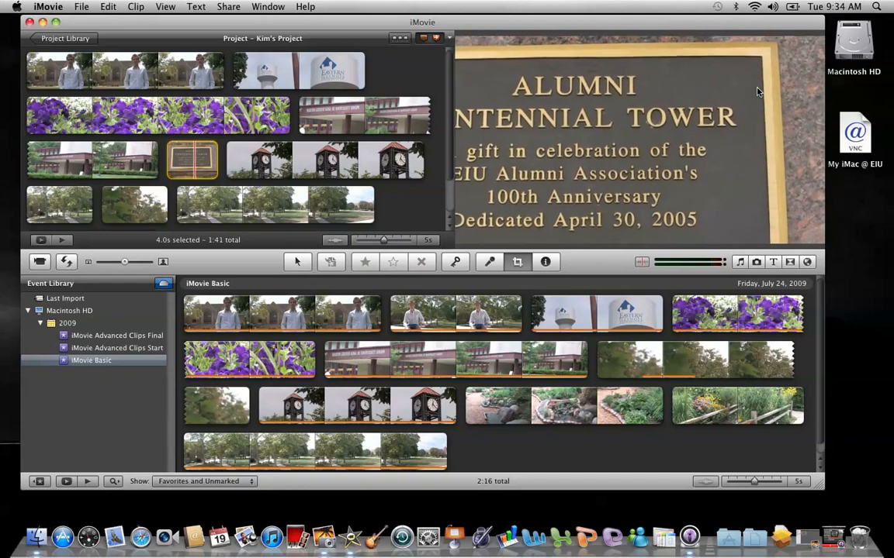
left_click(517, 261)
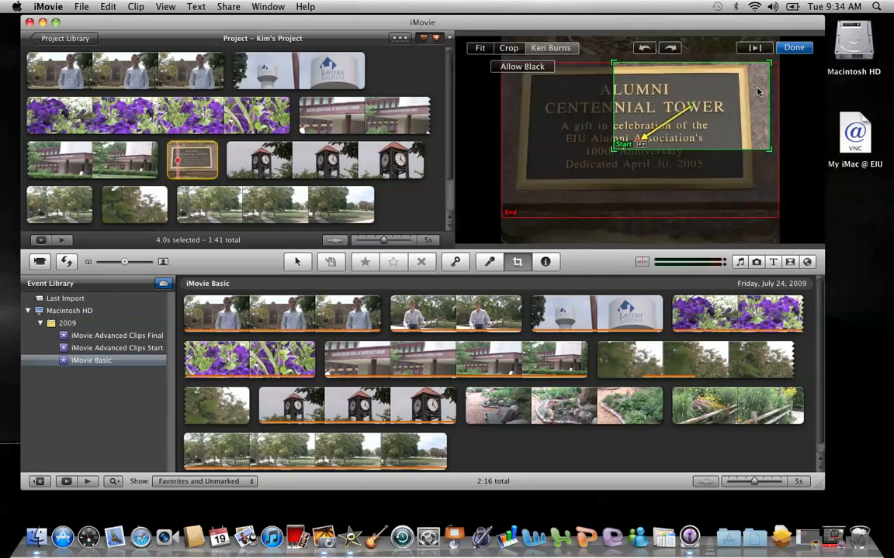
mouse_move(668, 87)
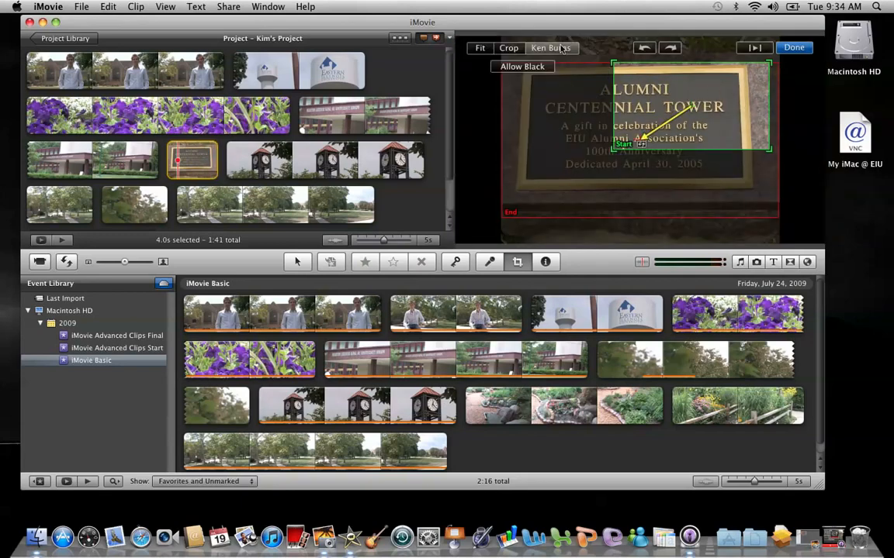
mouse_move(550, 48)
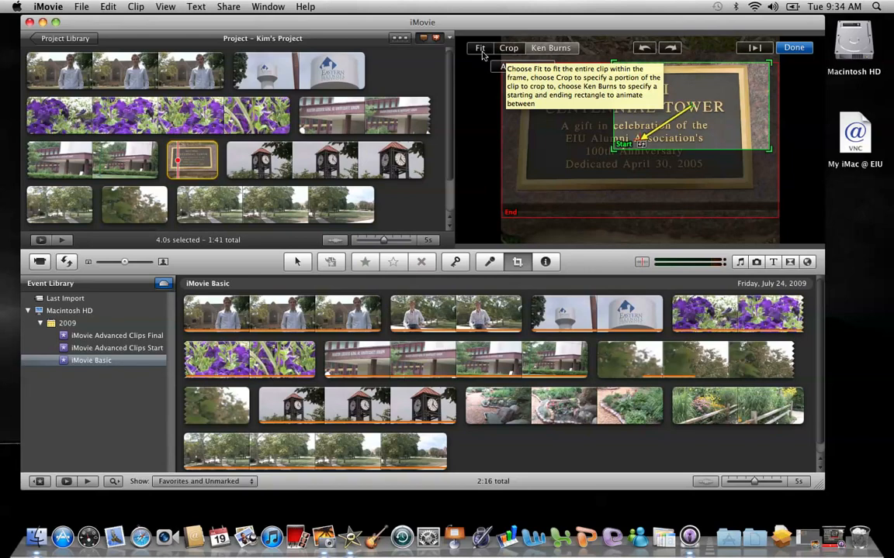
- Preview the zoom, then switch the plaque photo to a fixed Crop of the whole plaque
left_click(479, 47)
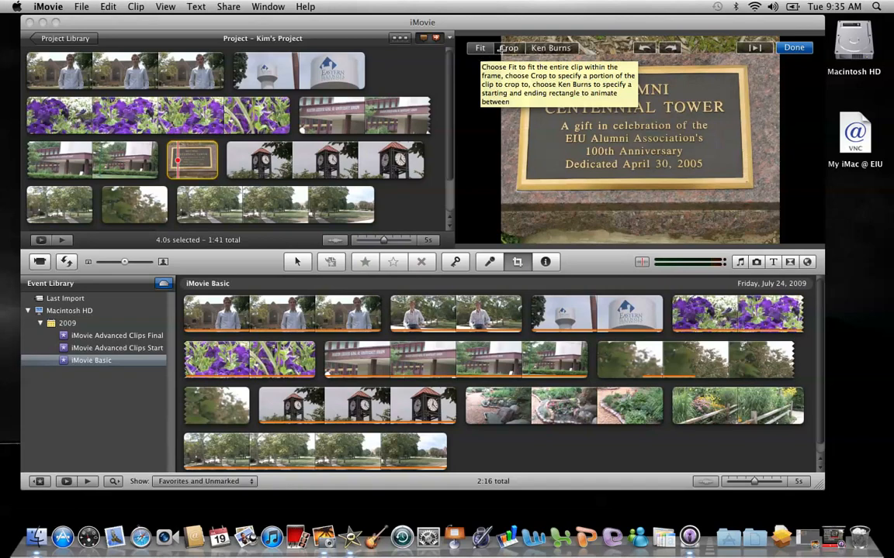
left_click(507, 47)
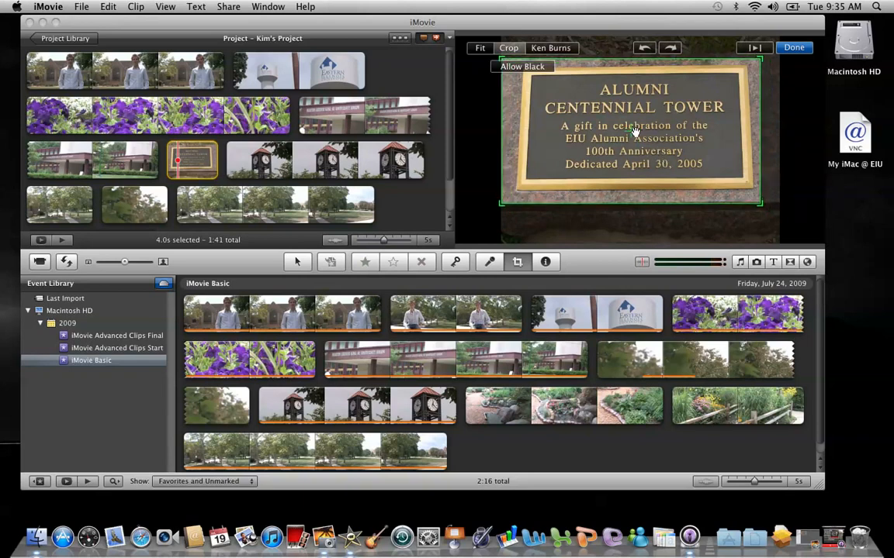
mouse_move(502, 203)
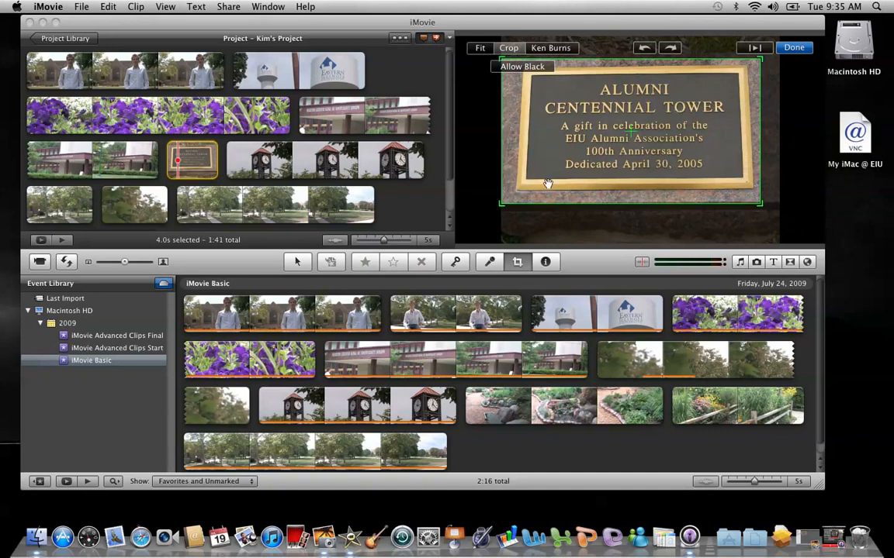
mouse_move(621, 130)
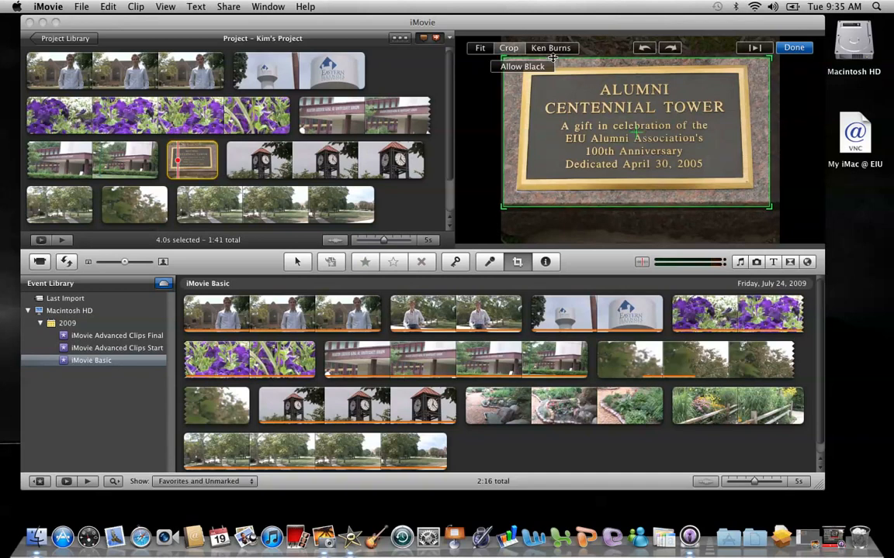
mouse_move(521, 65)
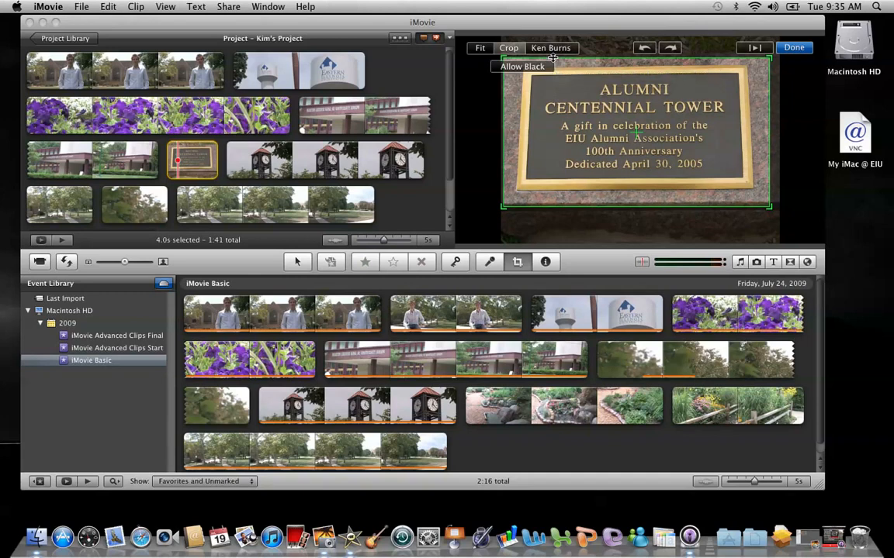
mouse_move(714, 89)
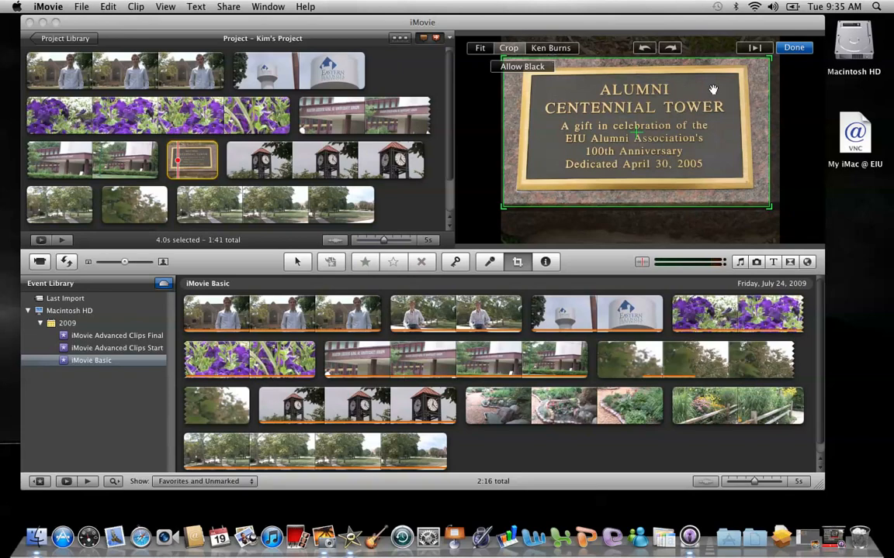